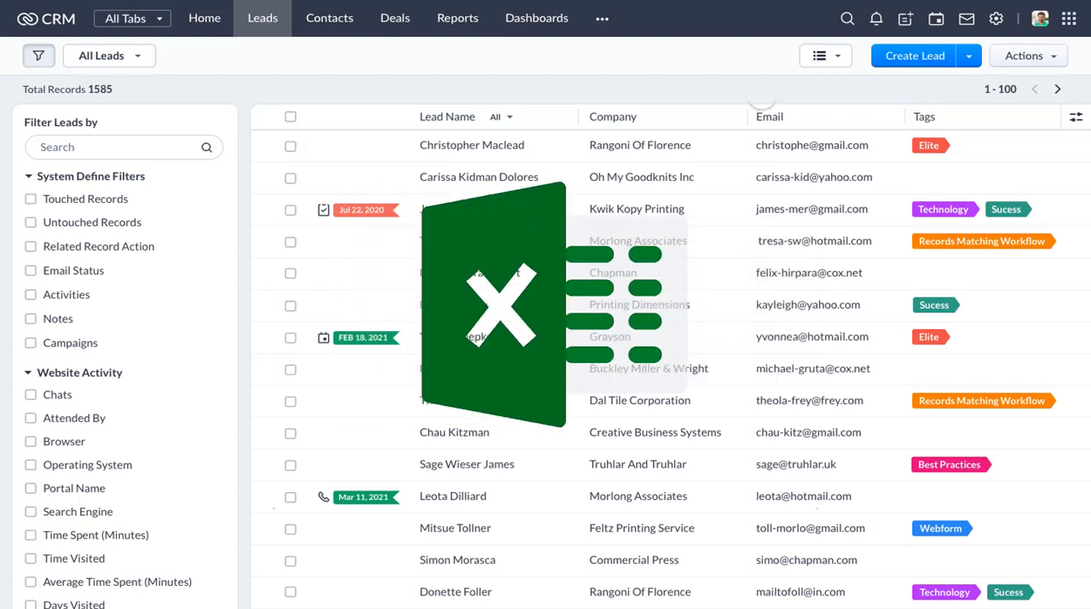
- Reach the Export Data page from Setup under Data Administration
{"action": "left_click", "coordinate": [205, 17]}
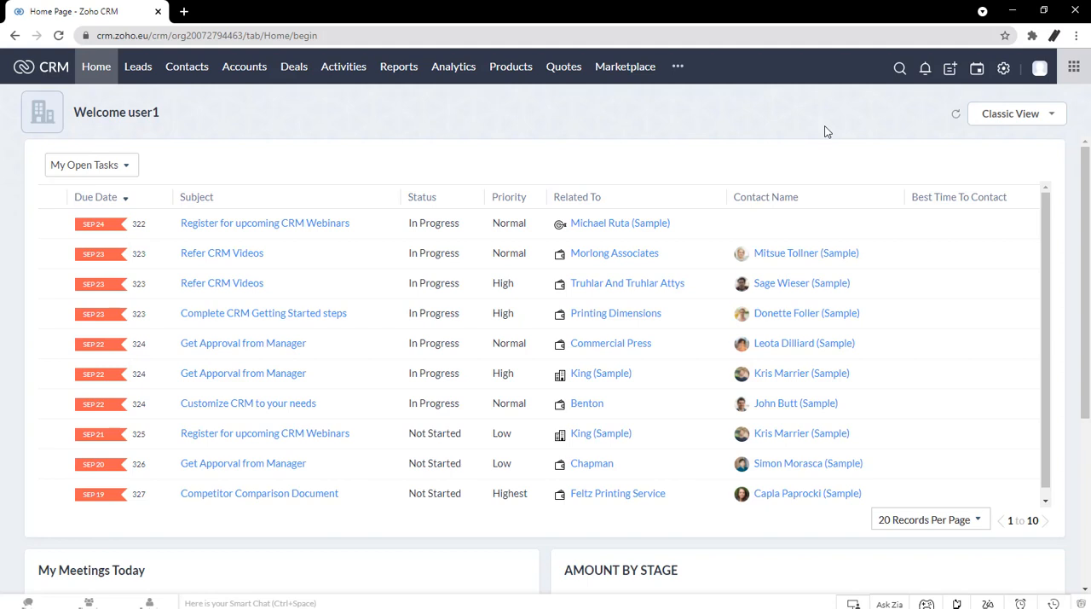
{"action": "mouse_move", "coordinate": [850, 126]}
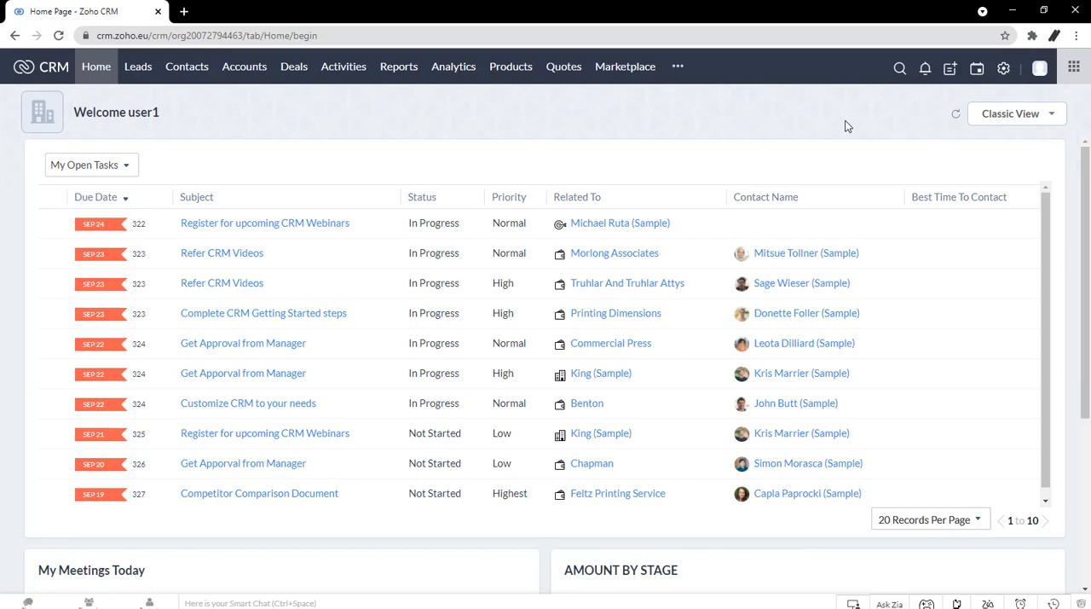
{"action": "mouse_move", "coordinate": [850, 123]}
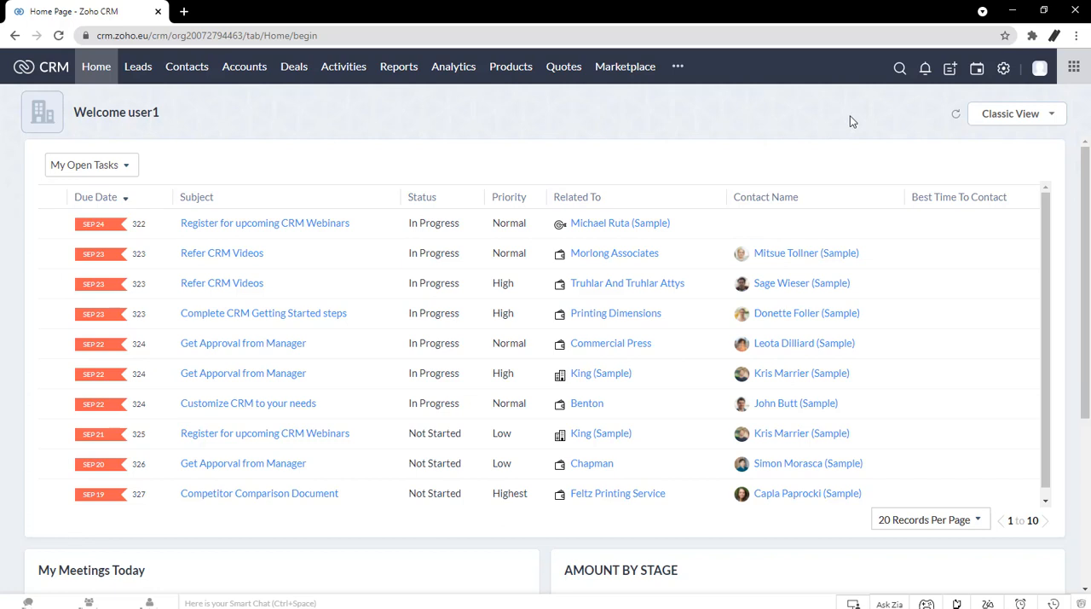
{"action": "left_click", "coordinate": [1003, 68]}
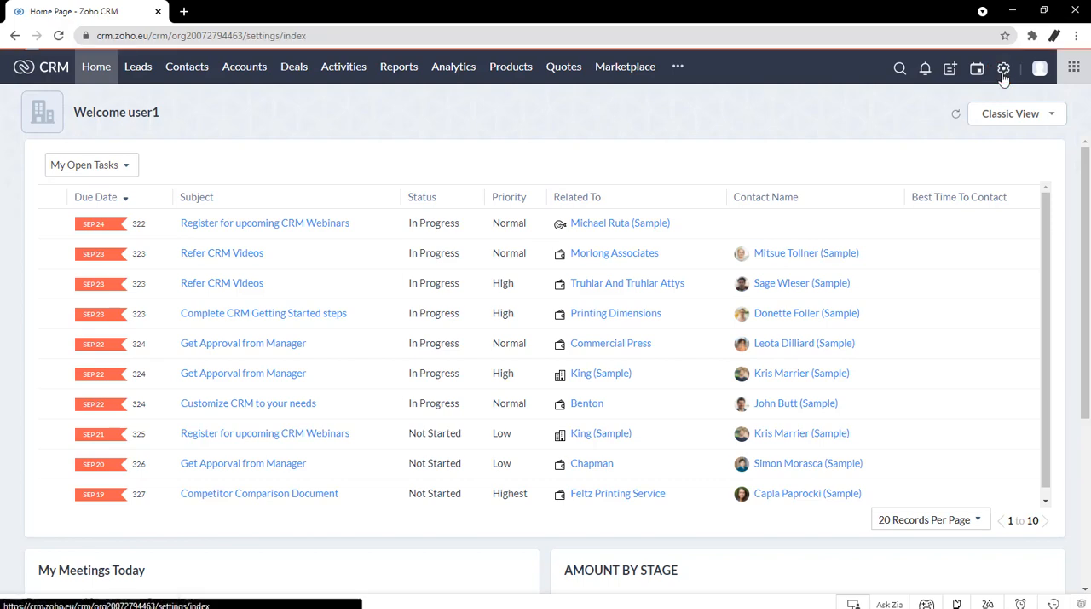
{"action": "left_click", "coordinate": [1003, 68]}
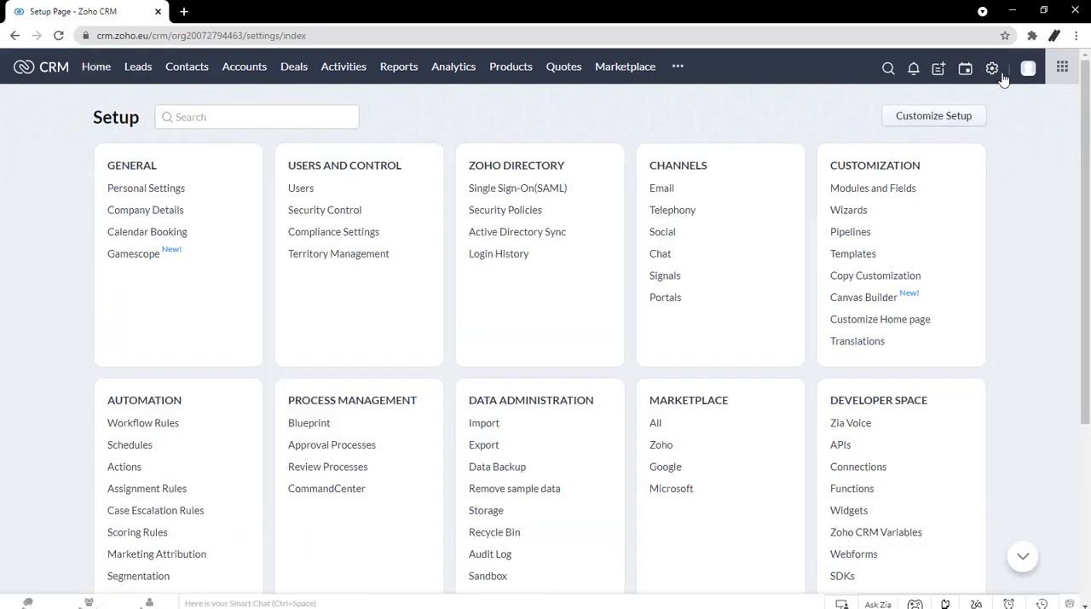
{"action": "mouse_move", "coordinate": [535, 447]}
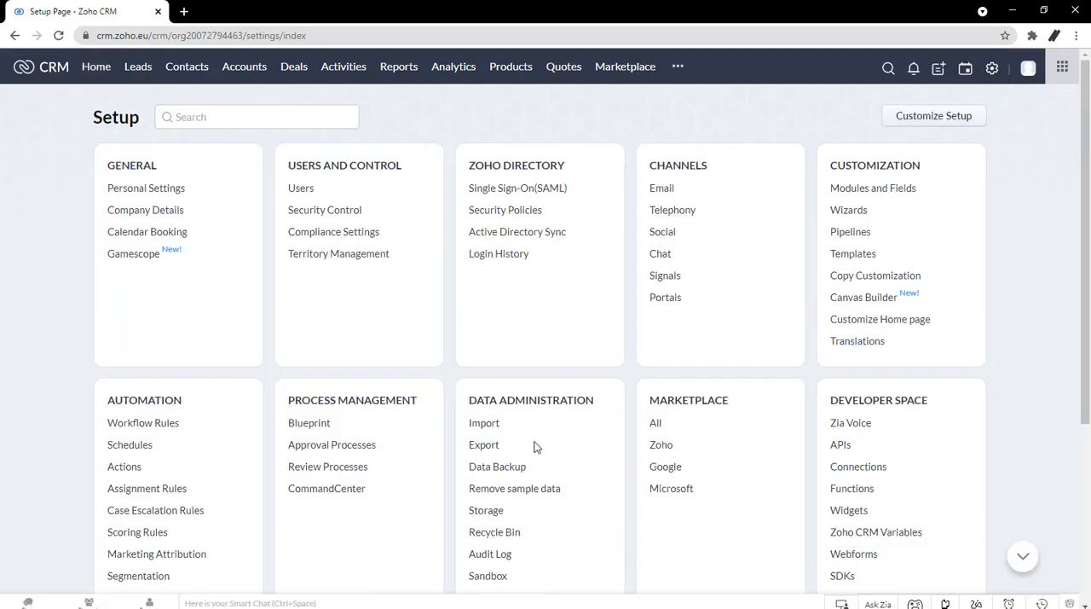
{"action": "left_click", "coordinate": [484, 444]}
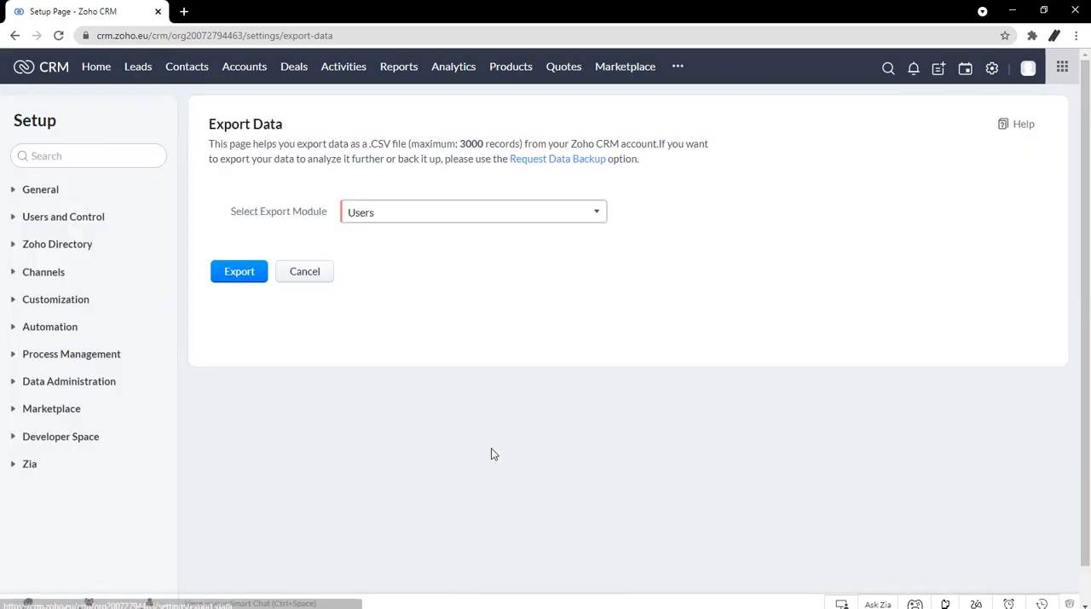
{"action": "left_click", "coordinate": [68, 382]}
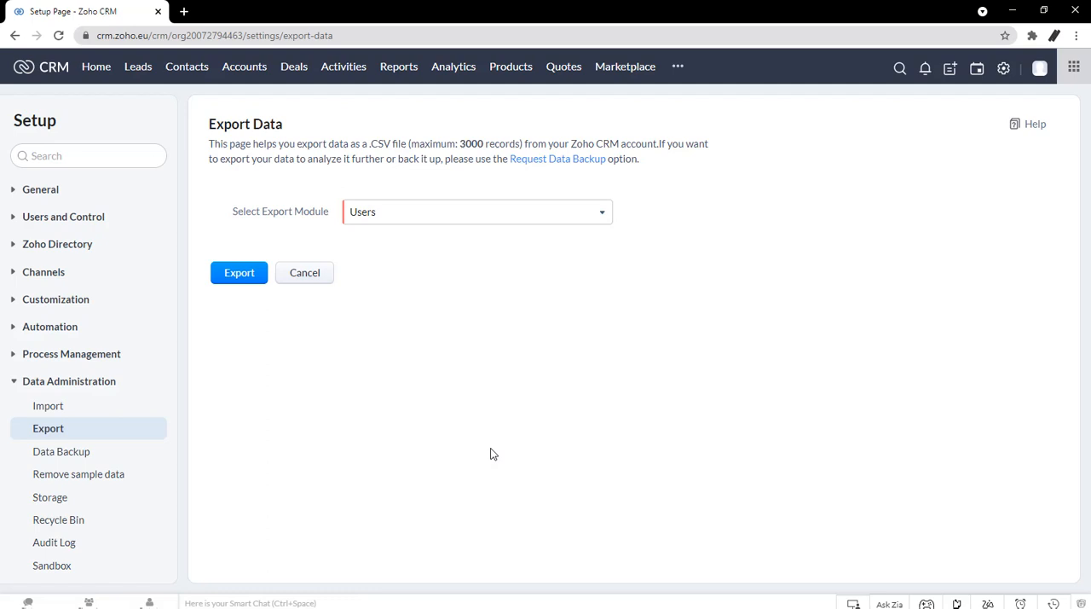
{"action": "mouse_move", "coordinate": [491, 416]}
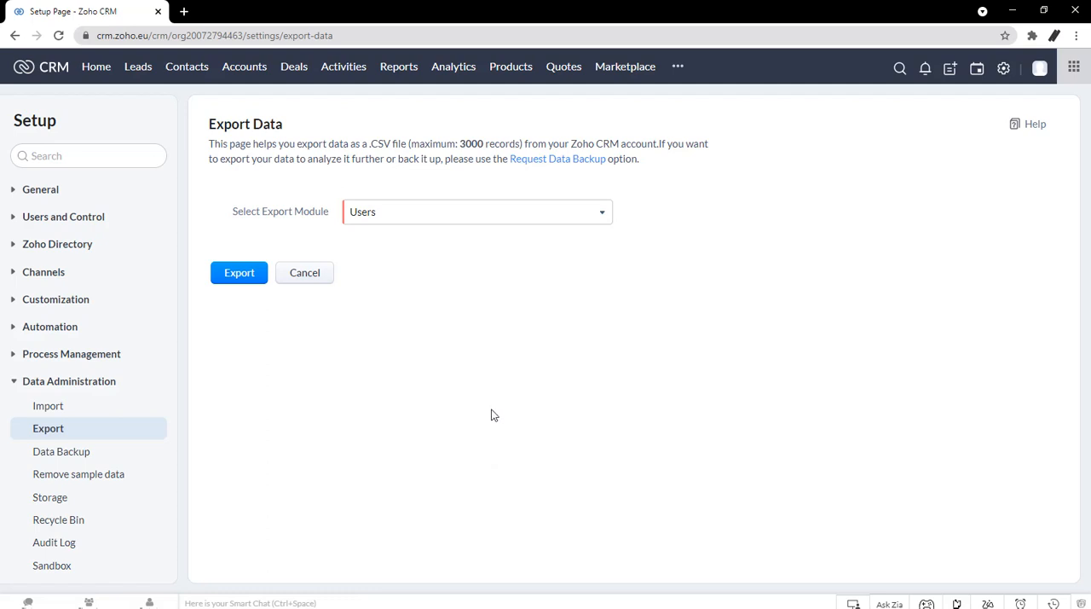
- Choose Leads as the export module and start the export
{"action": "left_click", "coordinate": [476, 212]}
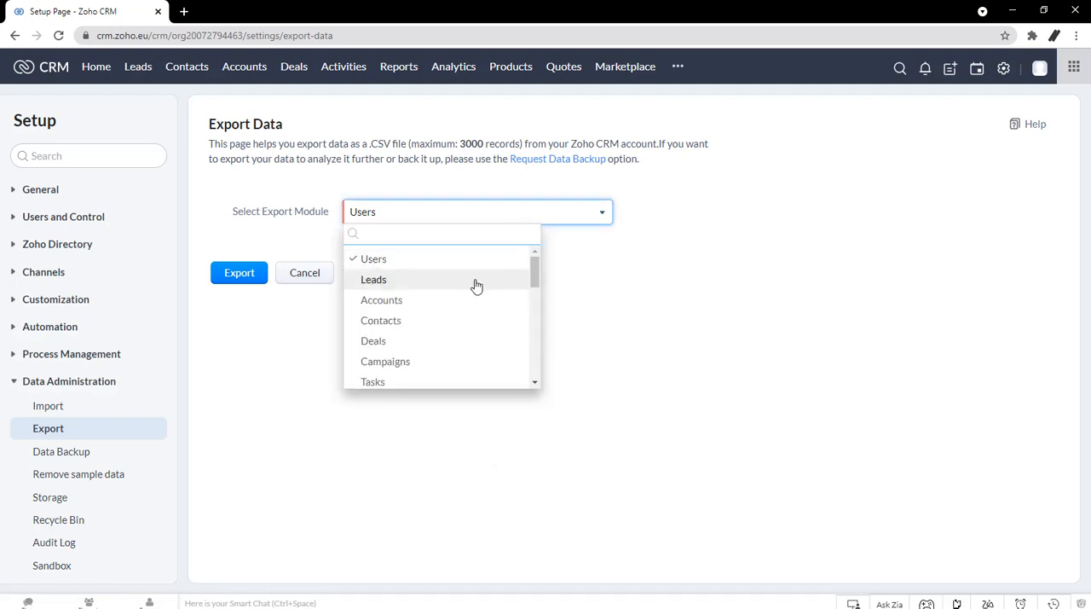
{"action": "left_click", "coordinate": [373, 280]}
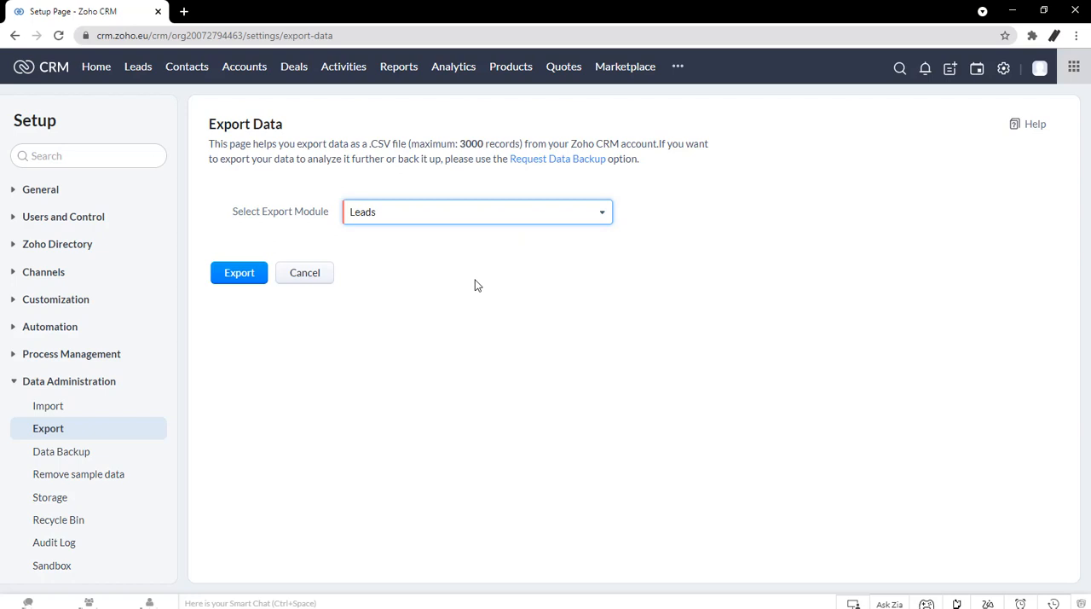
{"action": "left_click", "coordinate": [239, 273]}
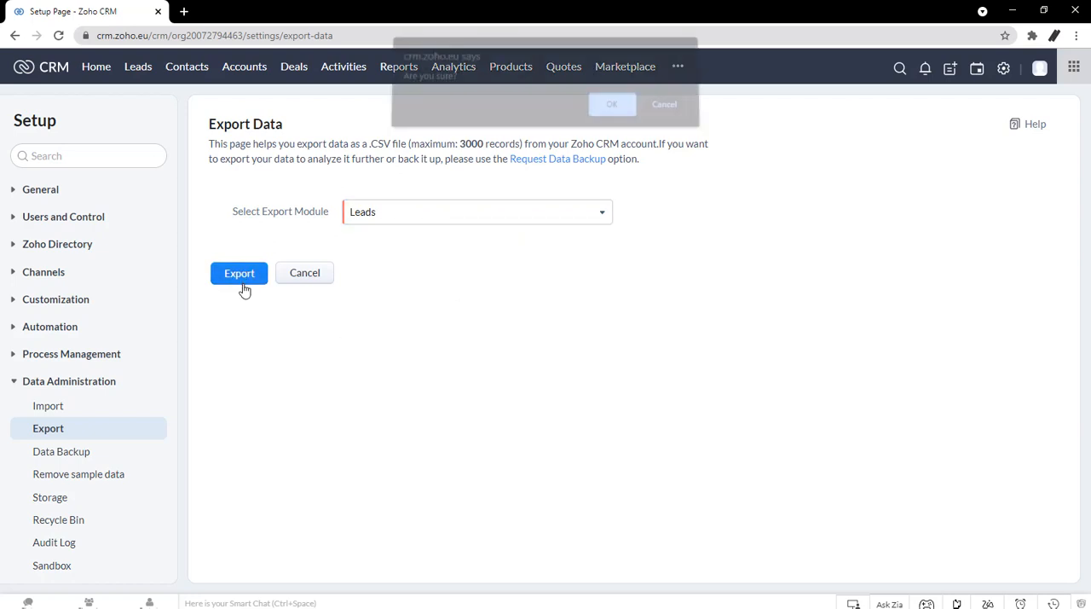
{"action": "left_click", "coordinate": [239, 272]}
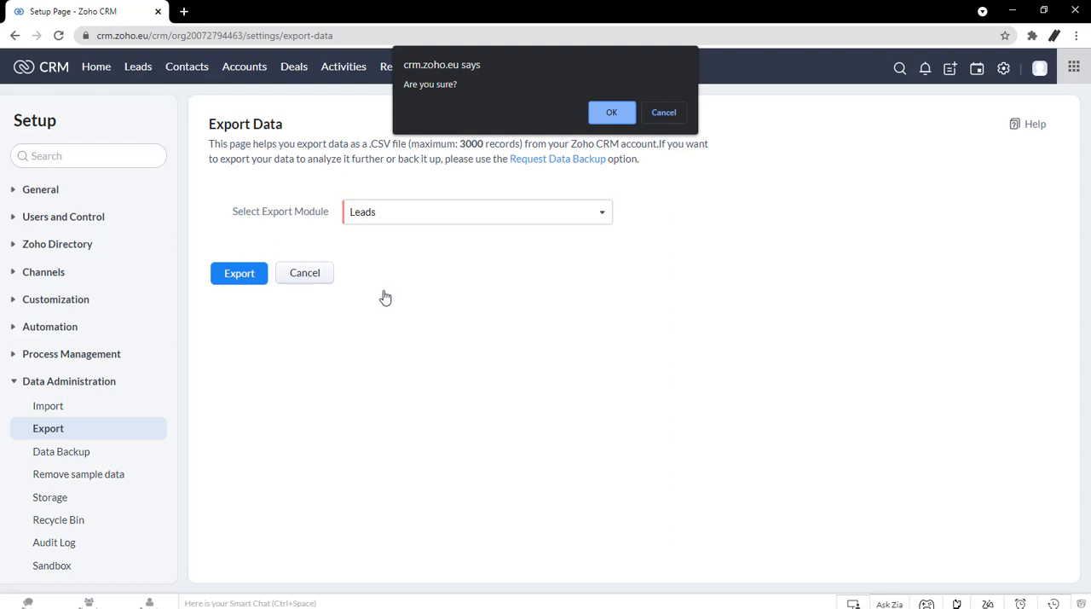
- Confirm the export so the Leads CSV file downloads in the browser
{"action": "left_click", "coordinate": [611, 112]}
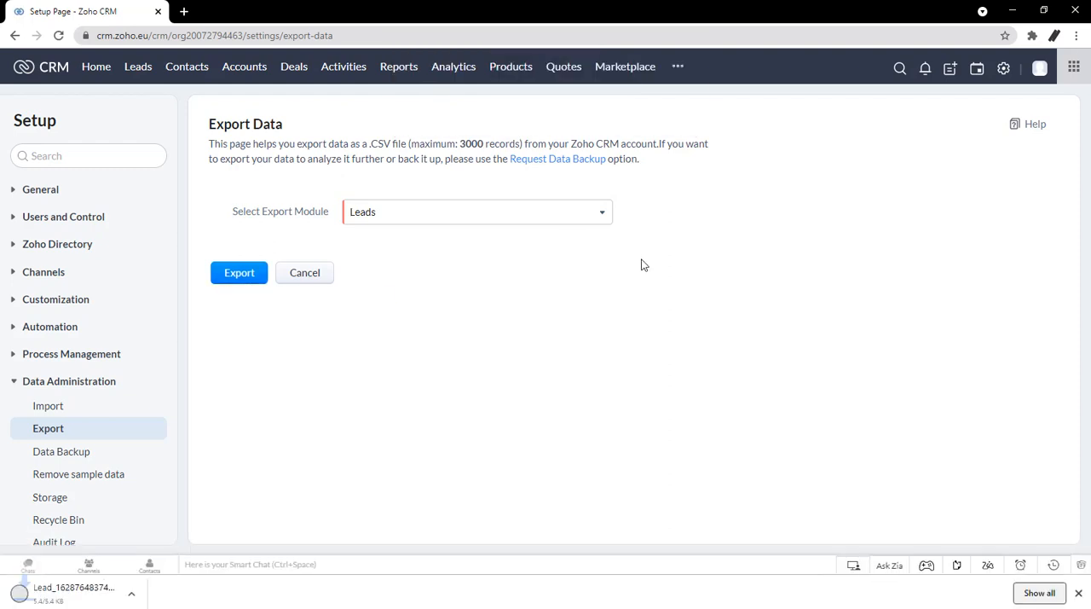
{"action": "left_click", "coordinate": [239, 272]}
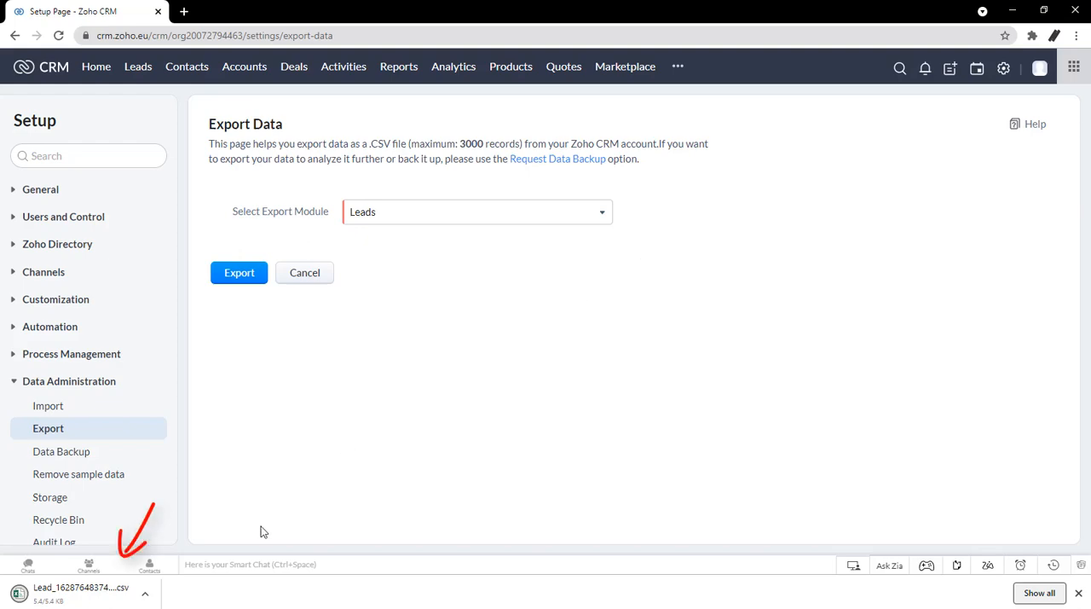
{"action": "left_click", "coordinate": [82, 590]}
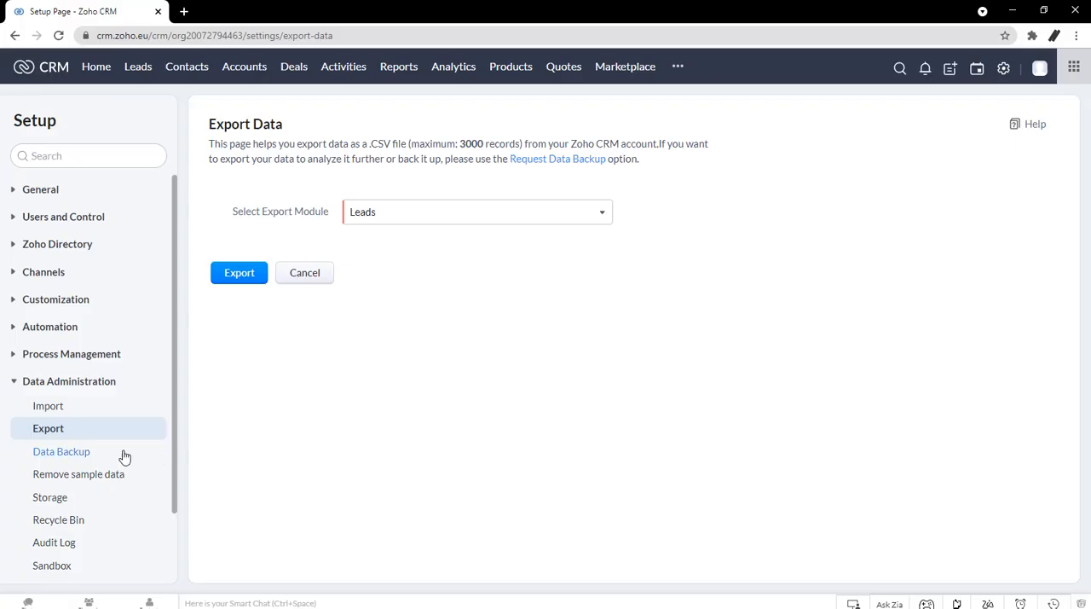
- Show the Data Backup scheduling options, set to twice a month on Thursday
{"action": "left_click", "coordinate": [61, 450]}
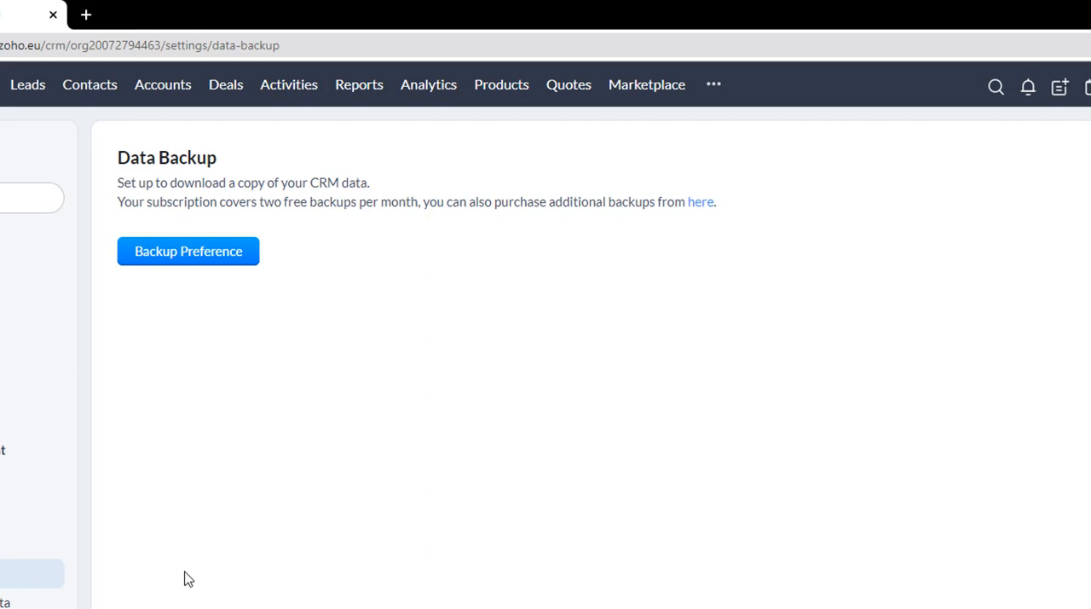
{"action": "left_click", "coordinate": [187, 250]}
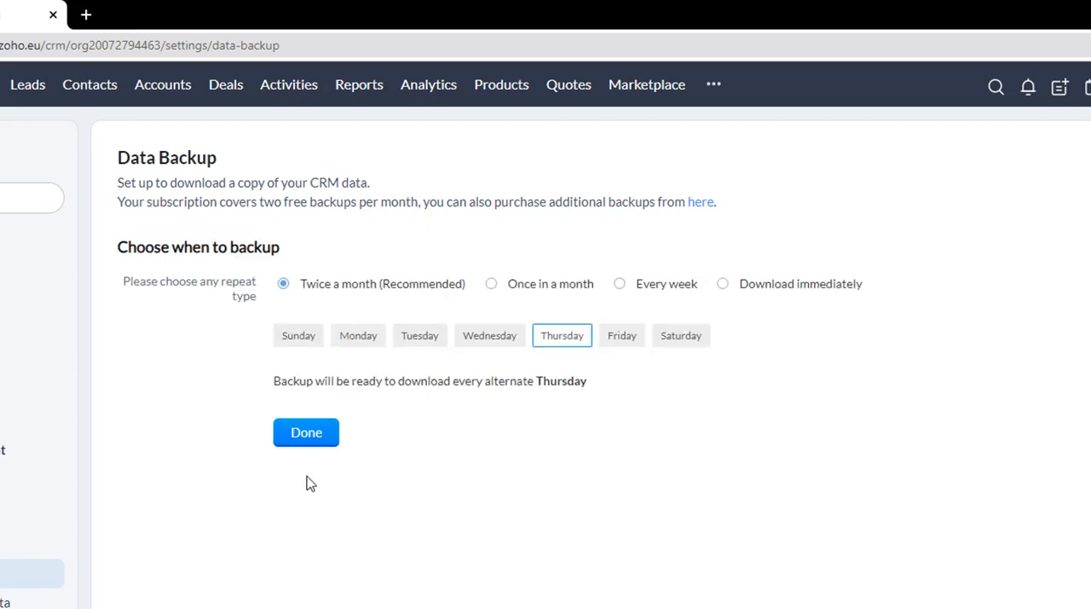
{"action": "scroll", "scroll_direction": "down", "scroll_amount": 3}
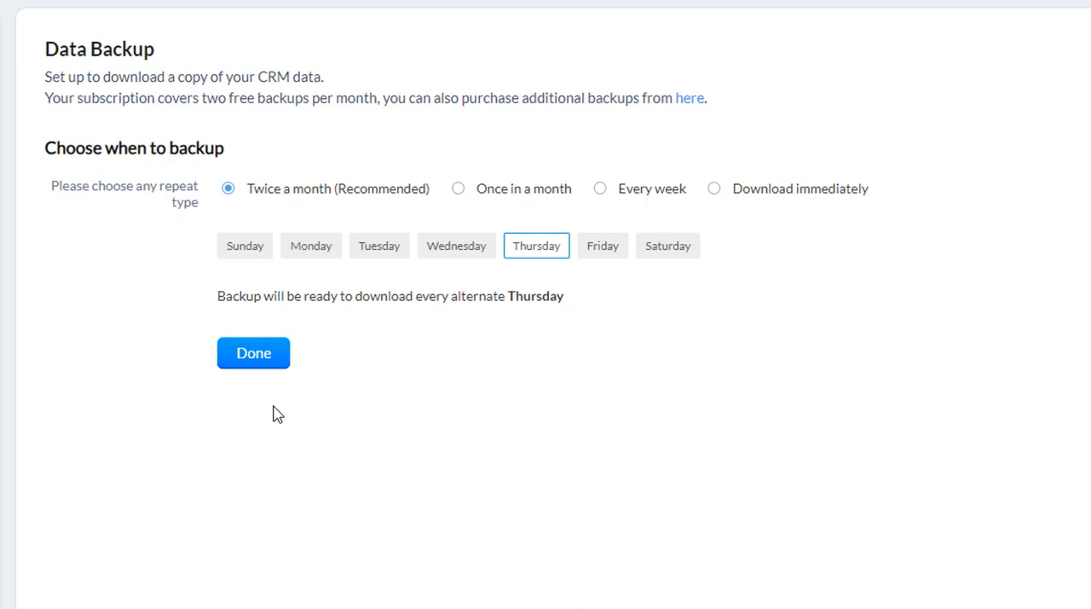
{"action": "mouse_move", "coordinate": [277, 413]}
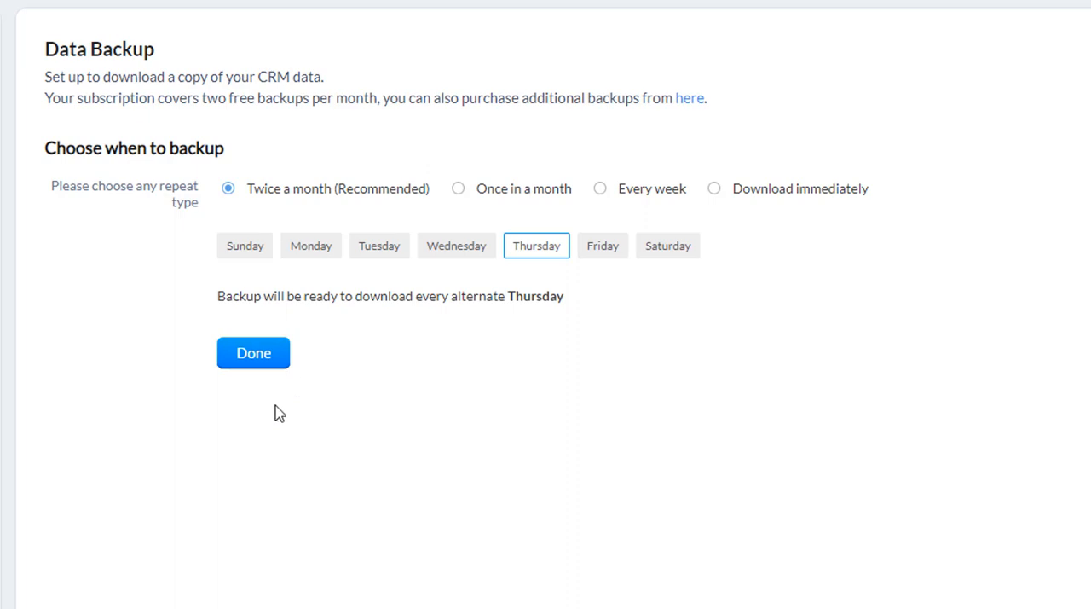
{"action": "mouse_move", "coordinate": [348, 341]}
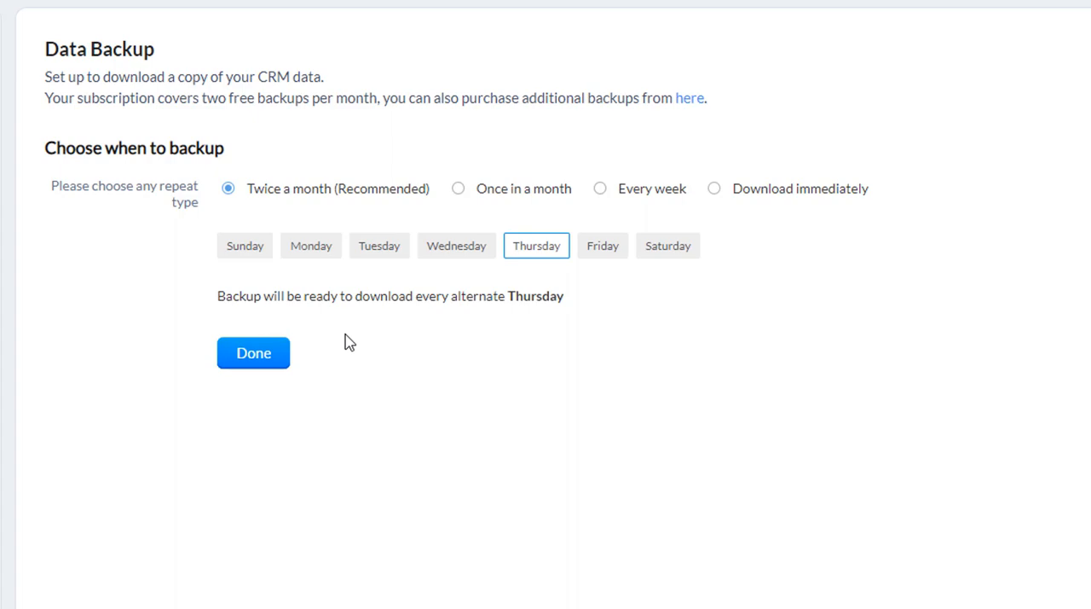
- Run an immediate backup so the Data_001.zip download link appears
{"action": "left_click", "coordinate": [713, 187]}
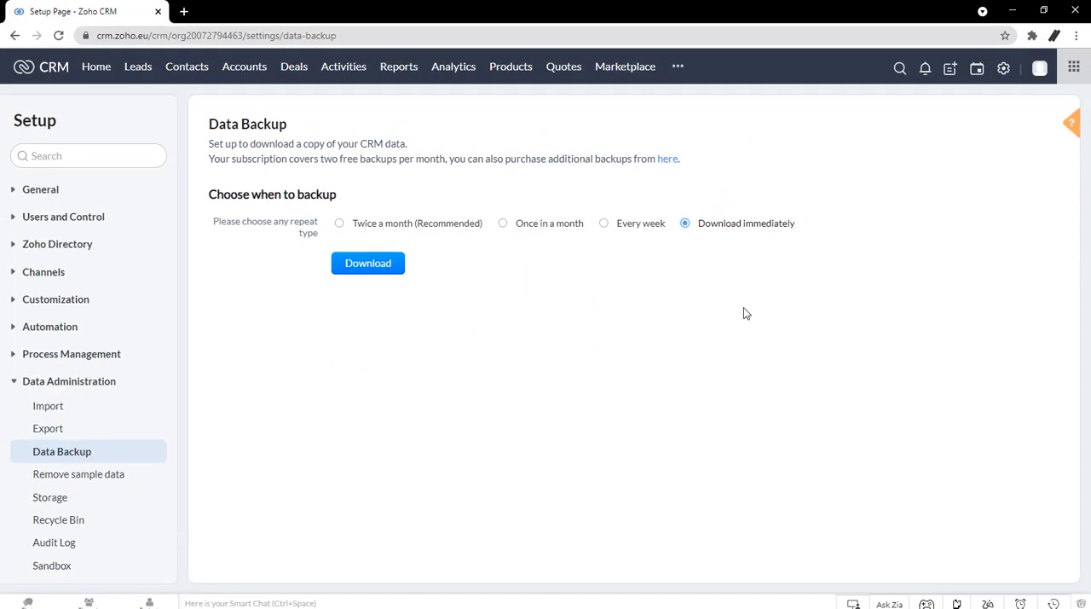
{"action": "mouse_move", "coordinate": [413, 293]}
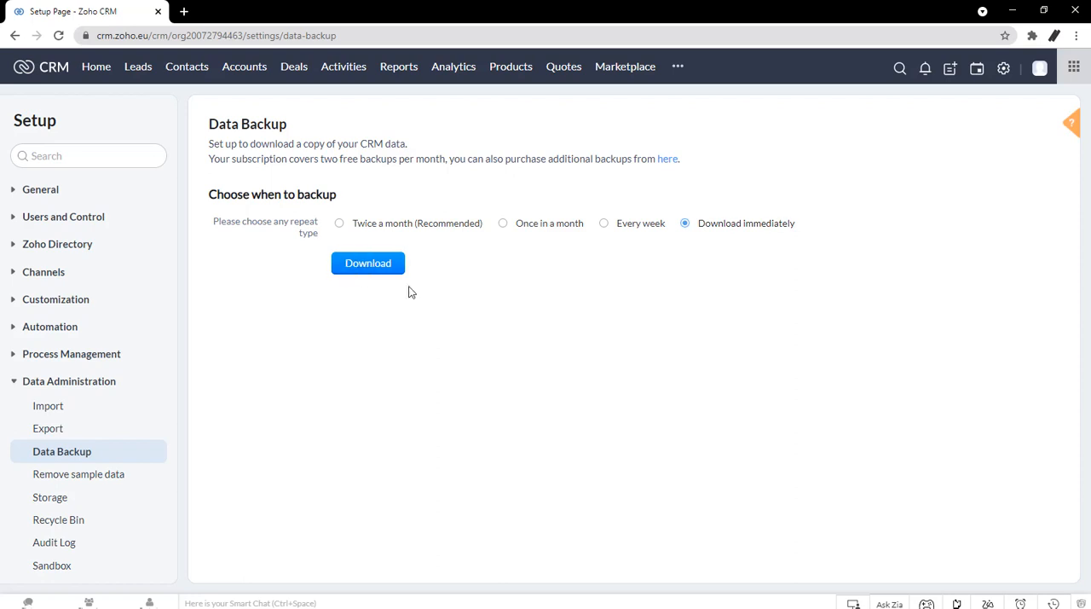
{"action": "left_click", "coordinate": [368, 263]}
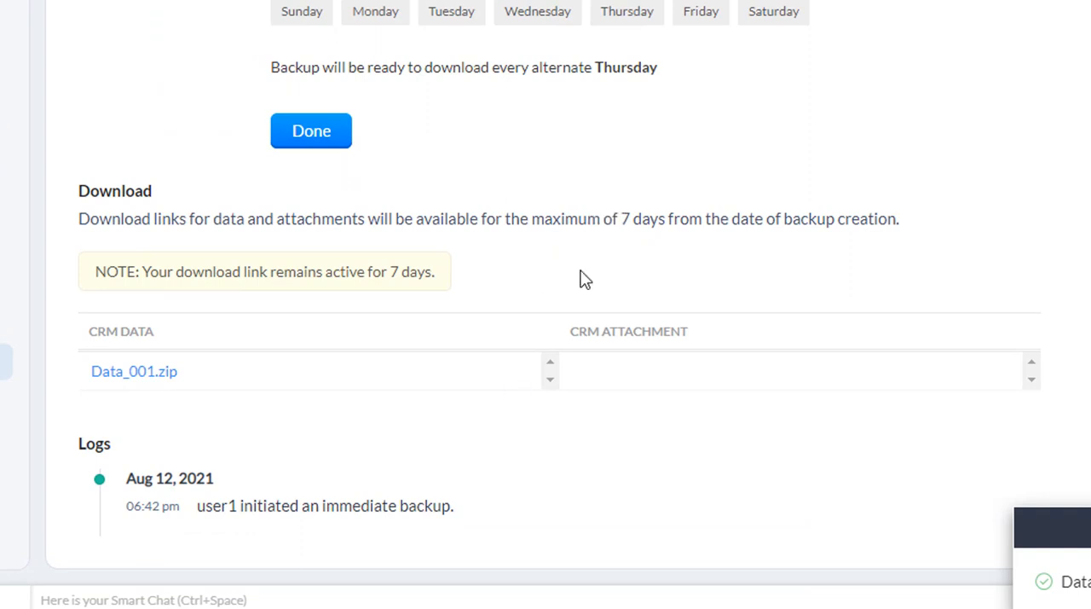
{"action": "mouse_move", "coordinate": [519, 388]}
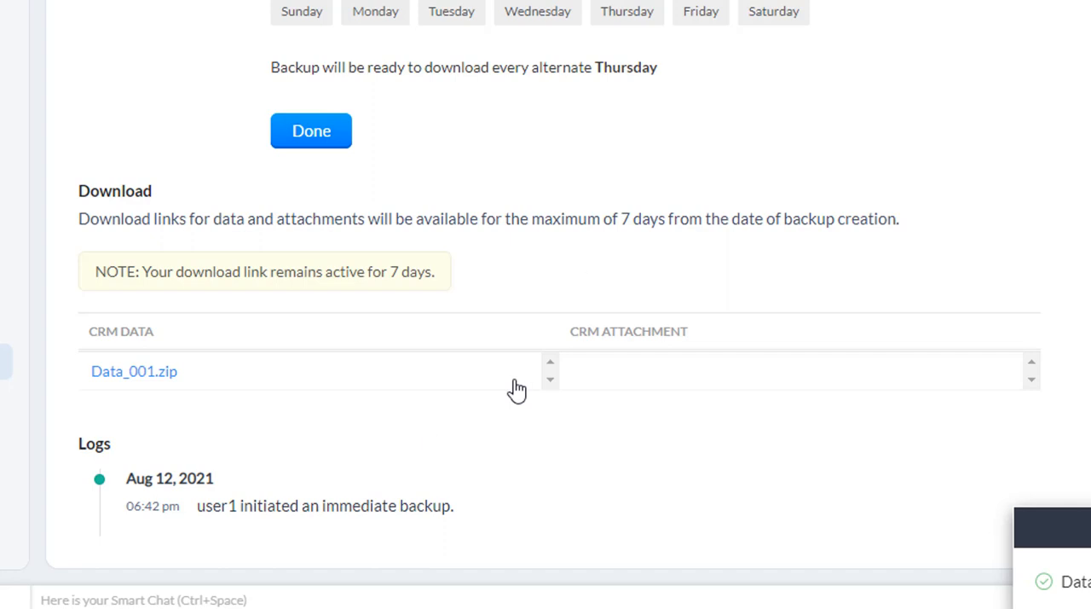
{"action": "mouse_move", "coordinate": [430, 443]}
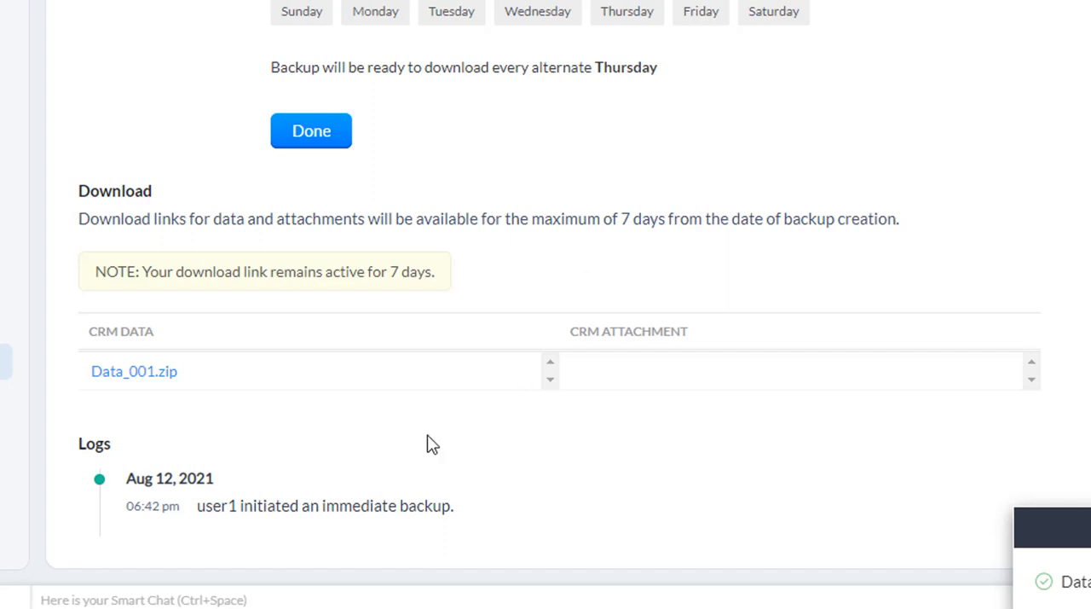
{"action": "mouse_move", "coordinate": [519, 389]}
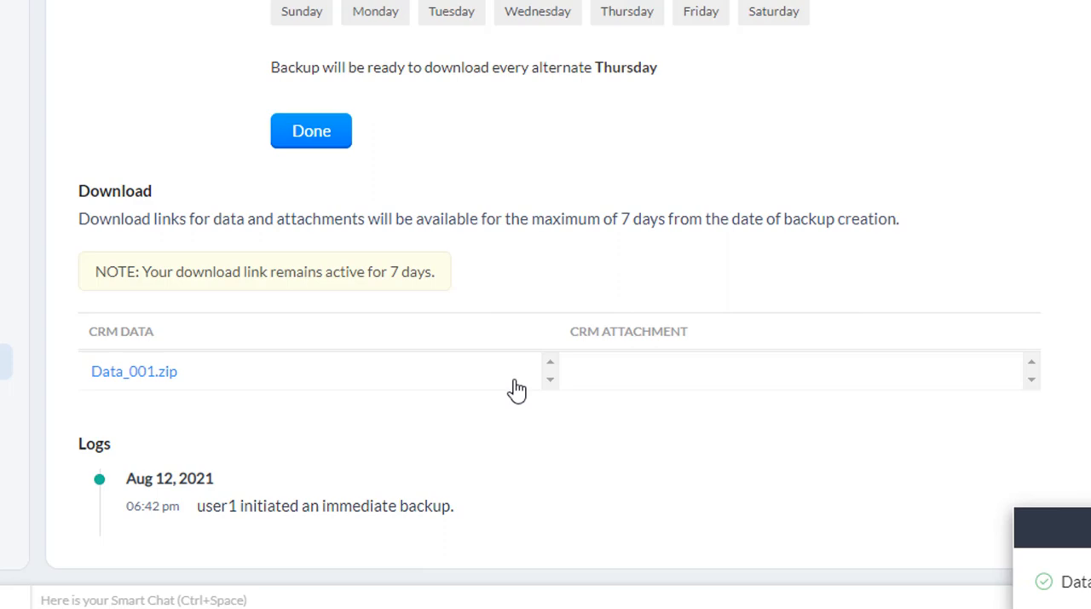
{"action": "mouse_move", "coordinate": [145, 386]}
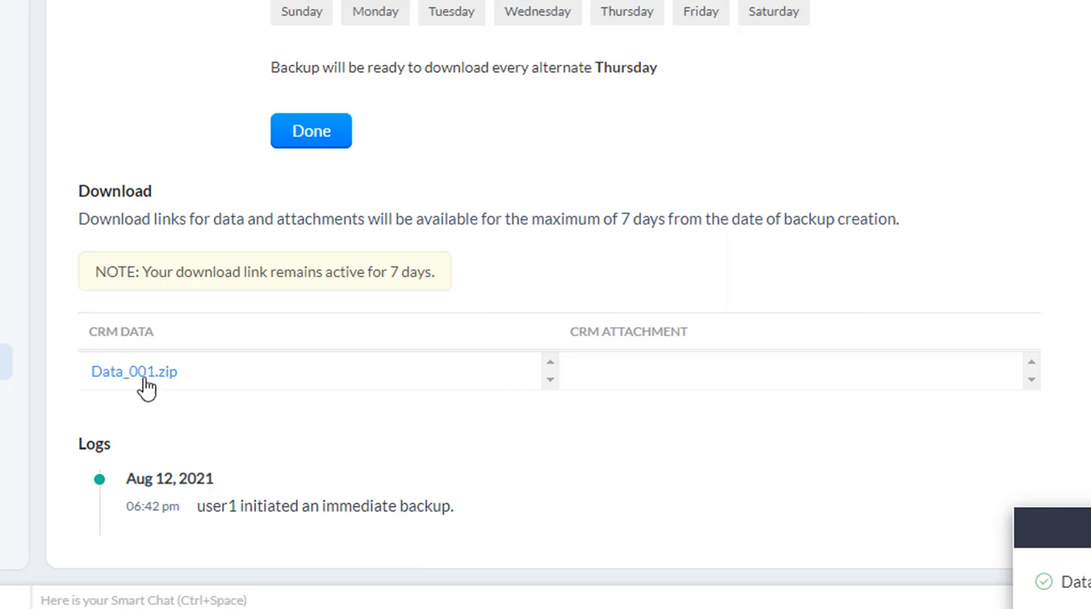